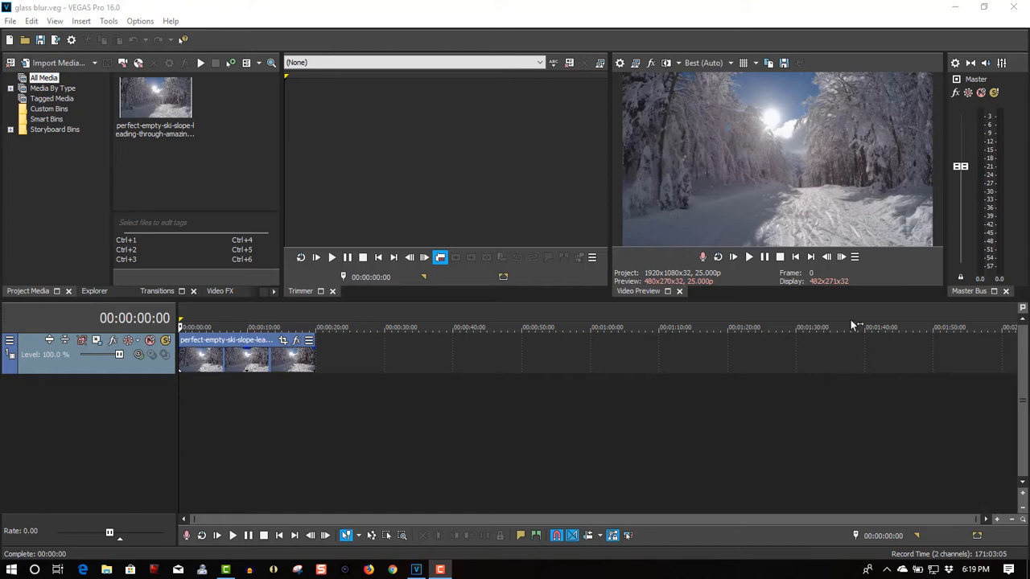
Preview the ski slope clip, then duplicate its video track into a second track.
{"action": "left_click", "coordinate": [747, 257]}
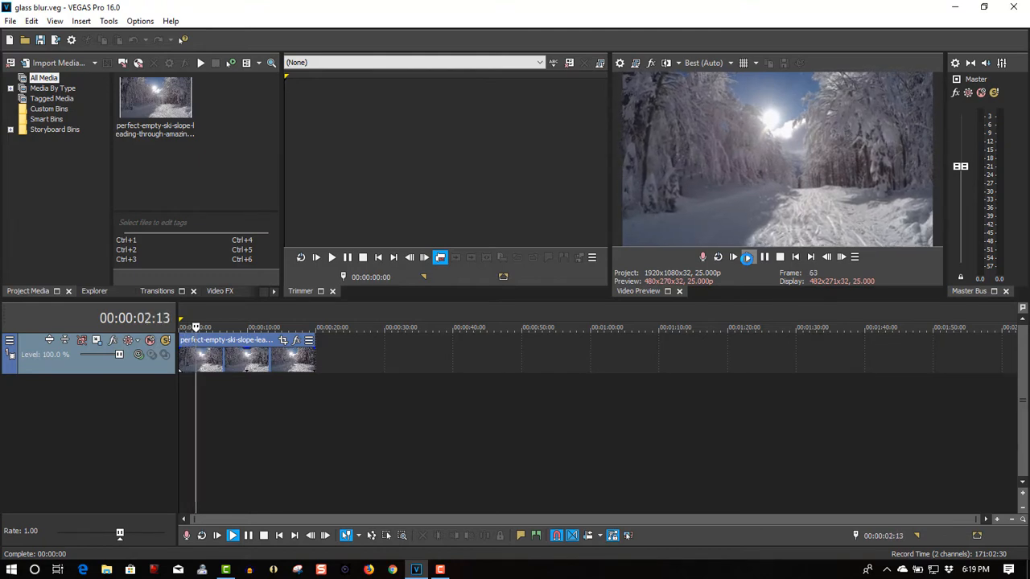
{"action": "left_click", "coordinate": [795, 257]}
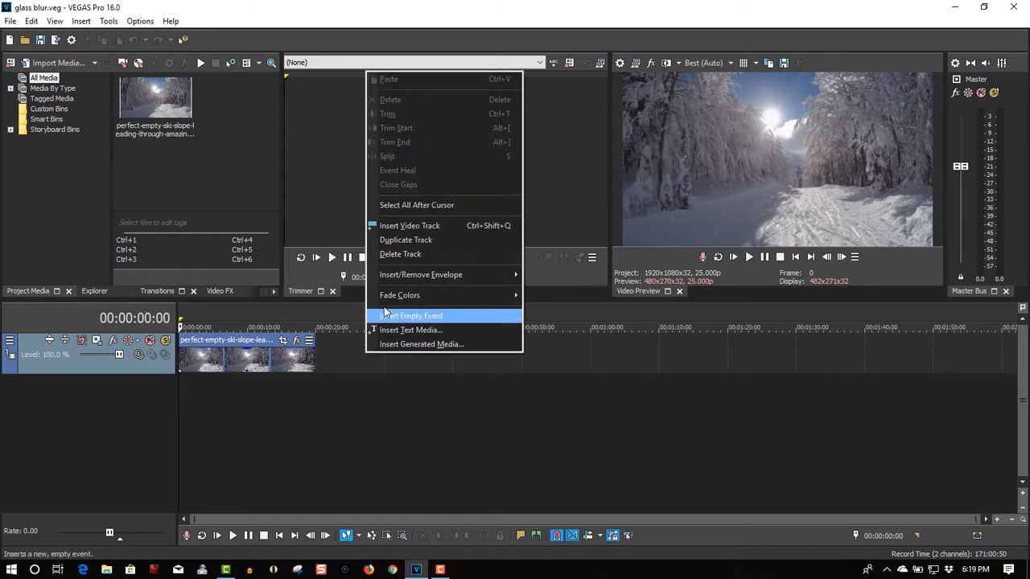
{"action": "left_click", "coordinate": [405, 240]}
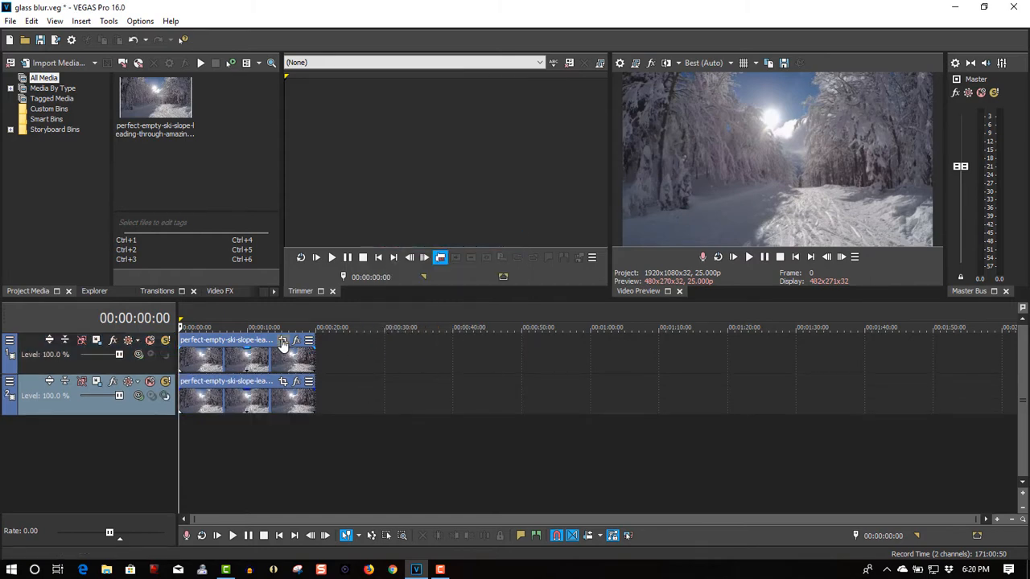
{"action": "mouse_move", "coordinate": [283, 341]}
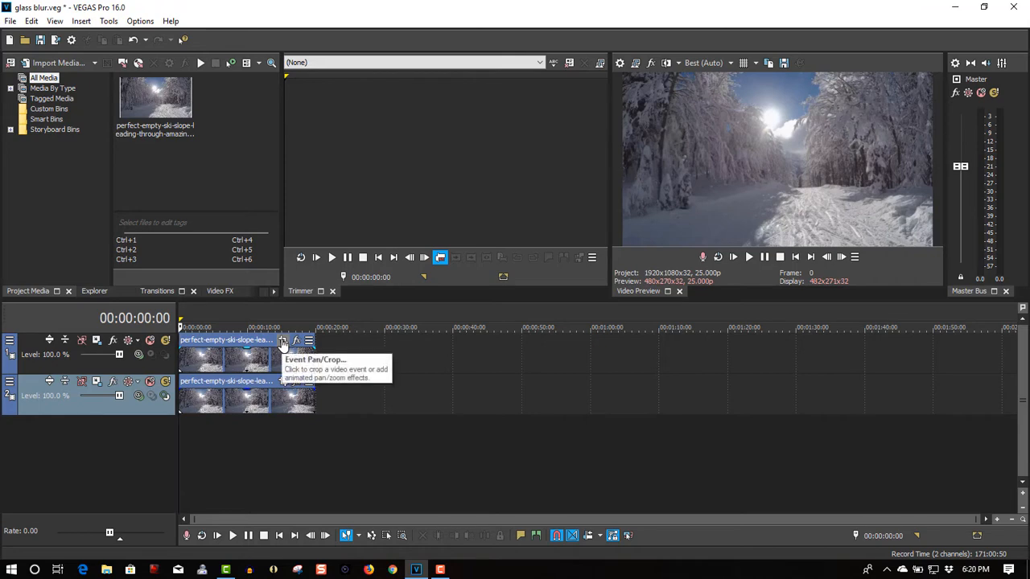
Open the top clip's Pan/Crop and shrink its frame to about 1741×979.
{"action": "left_click", "coordinate": [283, 341]}
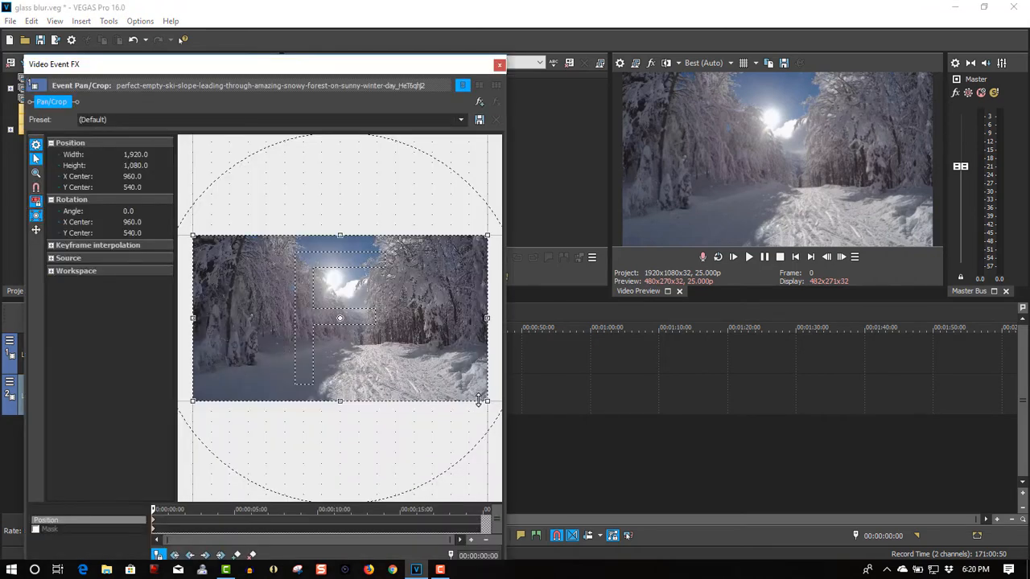
{"action": "left_click_drag", "start_coordinate": [486, 401], "coordinate": [478, 395]}
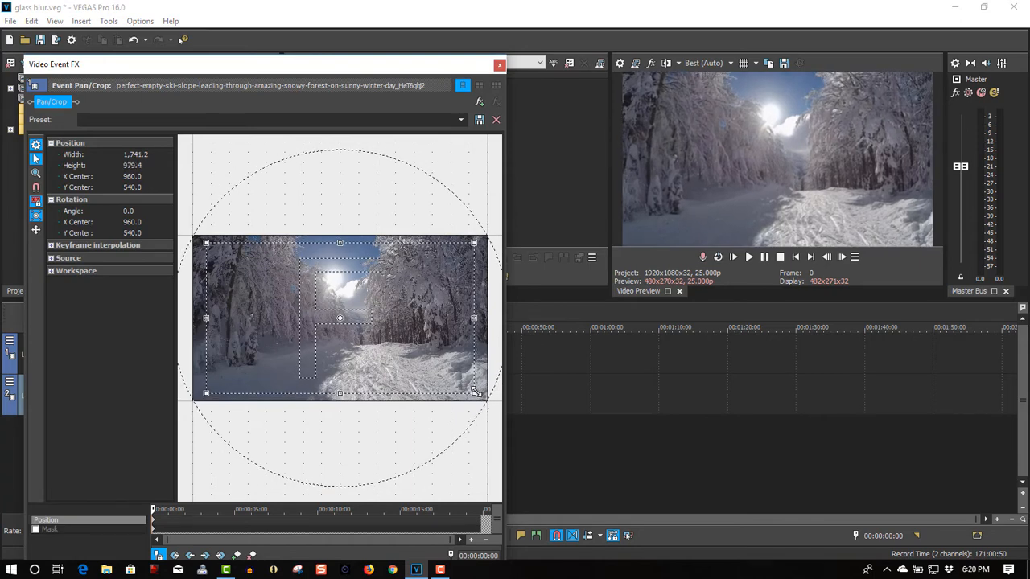
{"action": "mouse_move", "coordinate": [127, 524]}
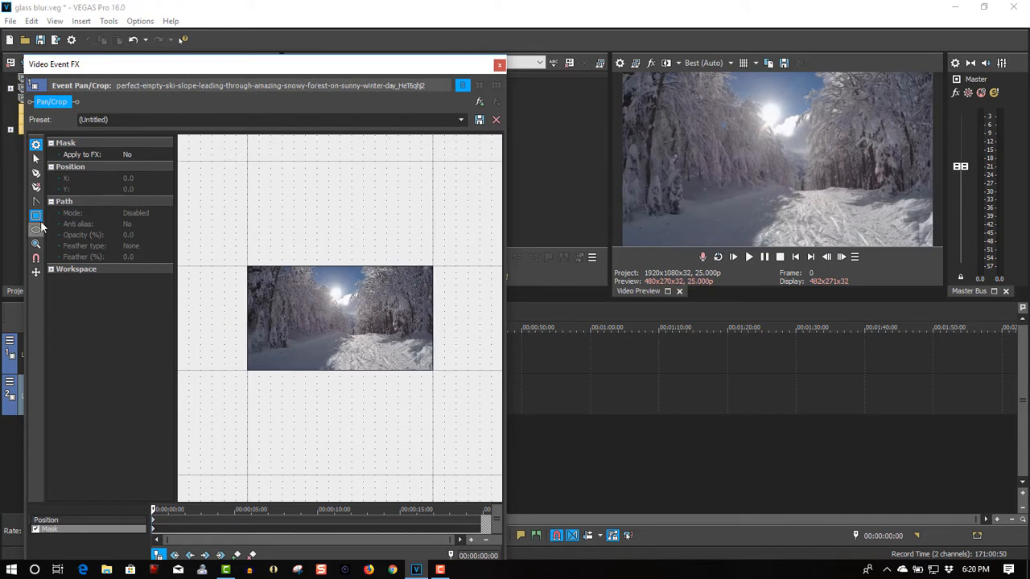
{"action": "mouse_move", "coordinate": [35, 216]}
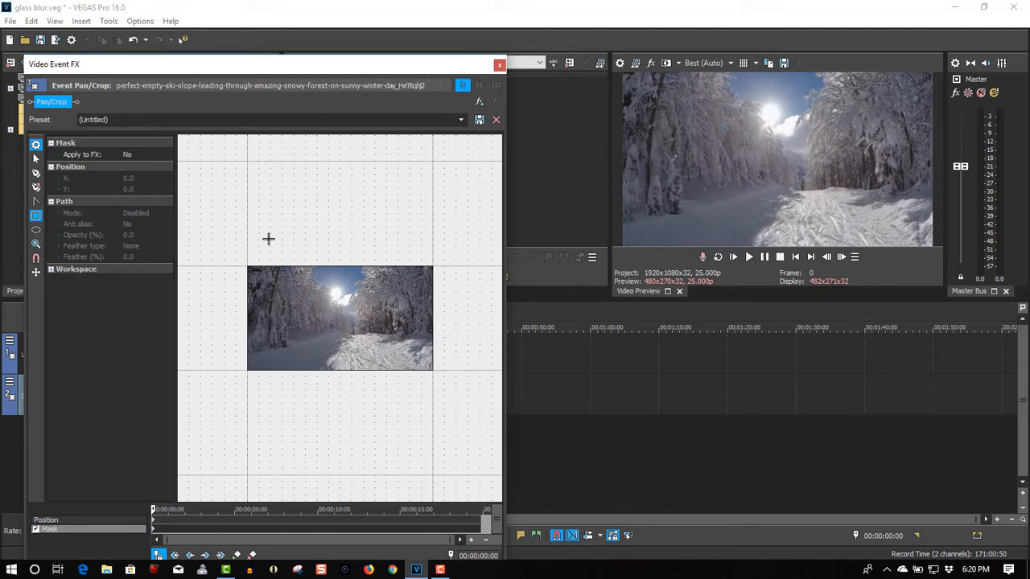
Draw a rectangular mask on the top clip, tilt it, and move it past the left edge.
{"action": "left_click_drag", "start_coordinate": [268, 239], "coordinate": [335, 418]}
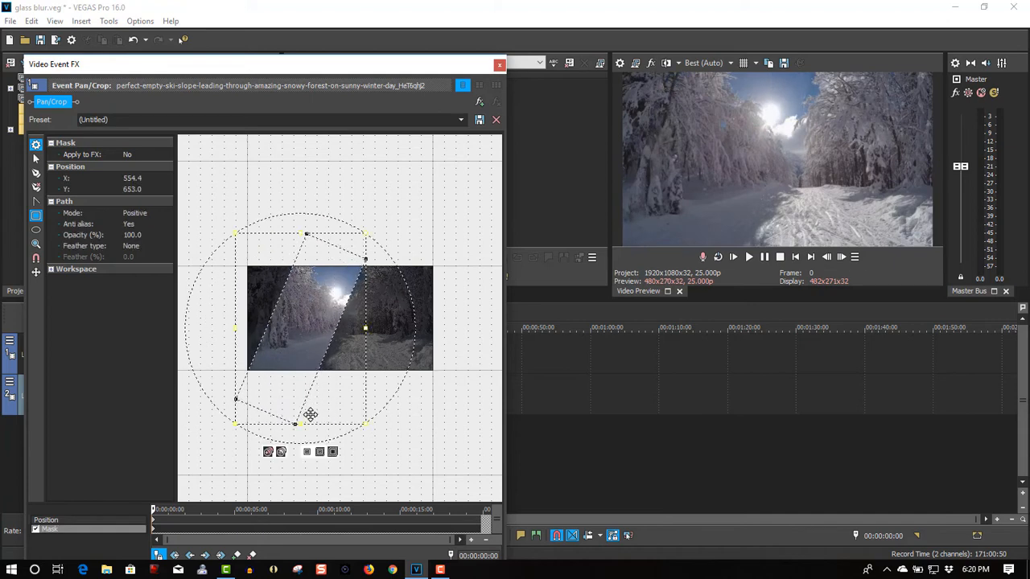
{"action": "left_click_drag", "start_coordinate": [310, 415], "coordinate": [261, 383]}
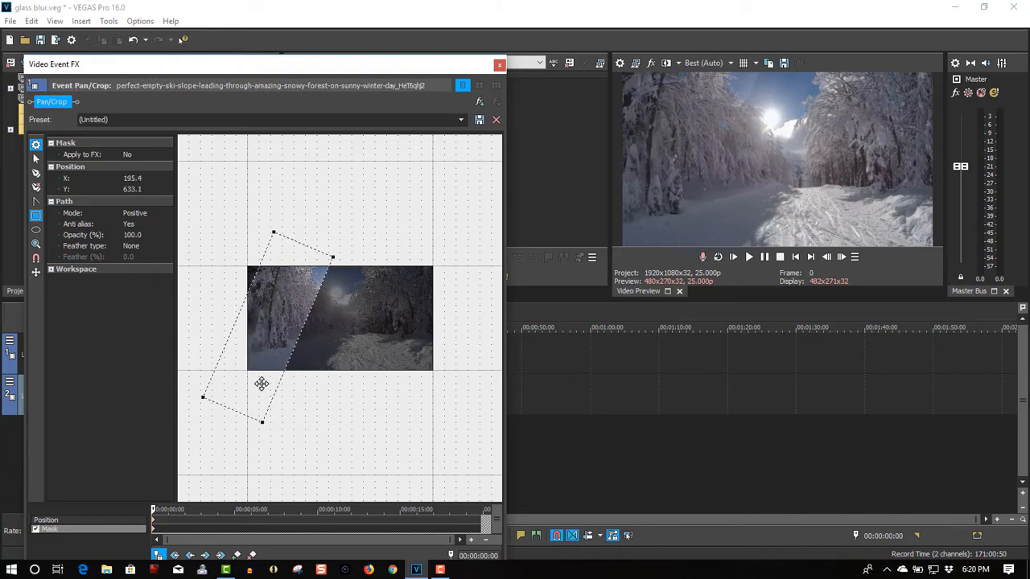
{"action": "left_click_drag", "start_coordinate": [261, 384], "coordinate": [192, 368]}
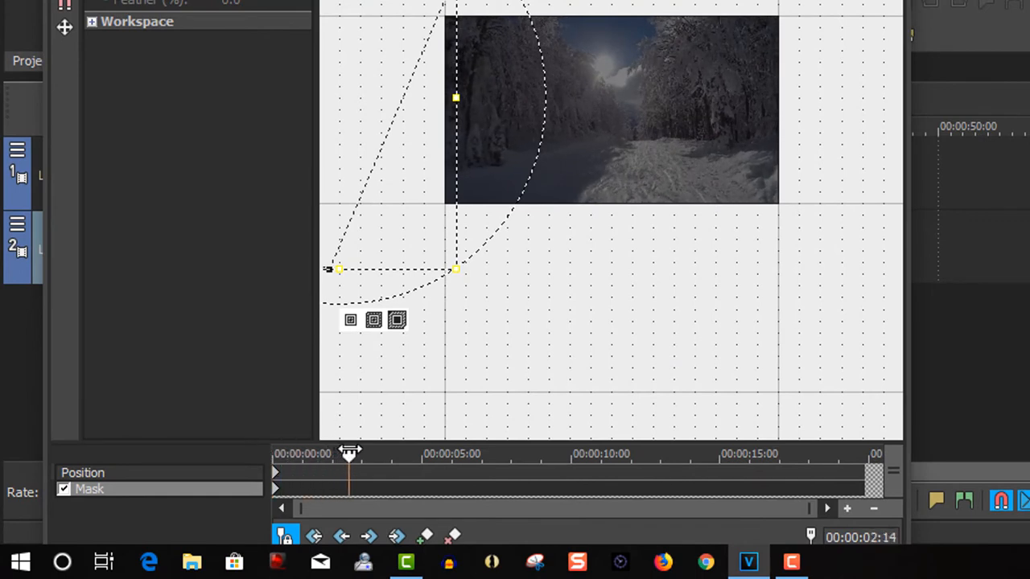
Keyframe the mask at 2 s, then at 15 s slide it beyond the clip's right edge.
{"action": "left_click_drag", "start_coordinate": [349, 452], "coordinate": [361, 453]}
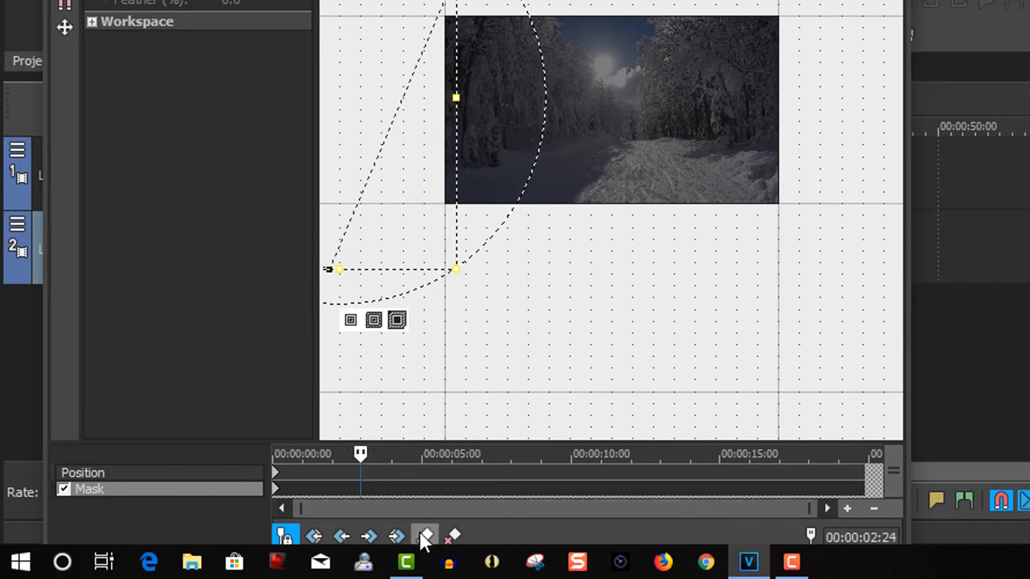
{"action": "left_click", "coordinate": [423, 536]}
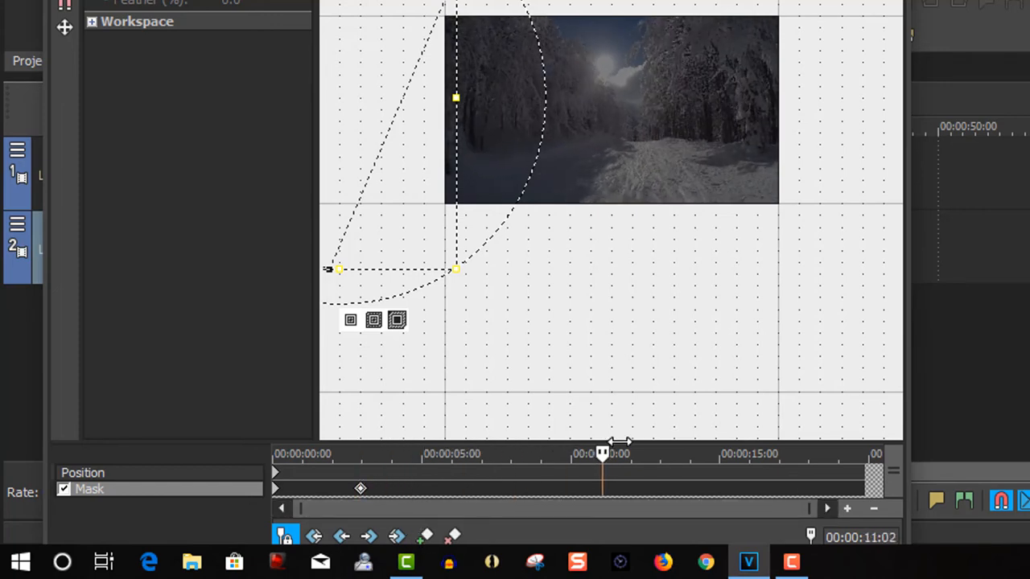
{"action": "left_click_drag", "start_coordinate": [601, 453], "coordinate": [719, 453]}
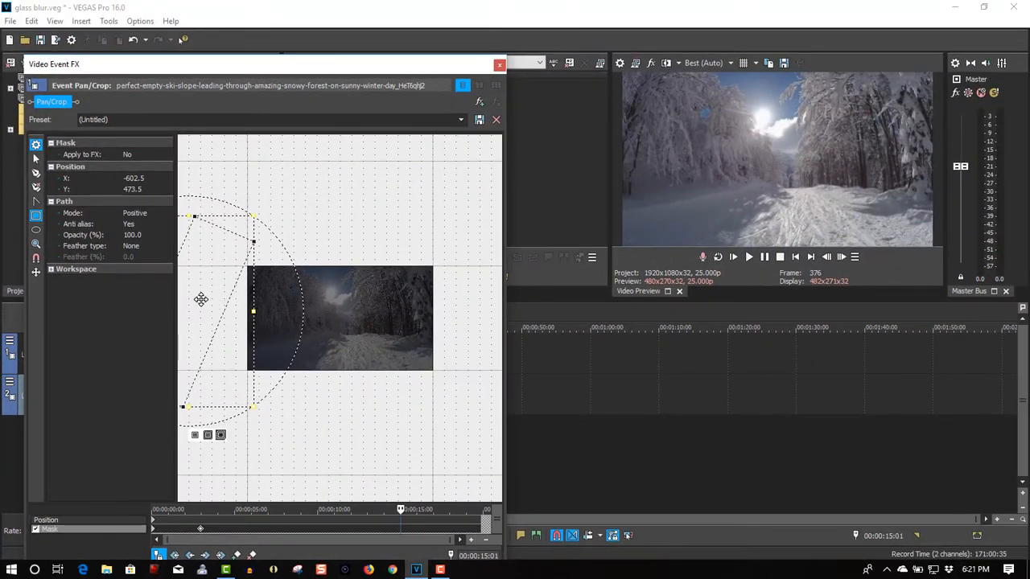
{"action": "mouse_move", "coordinate": [201, 305]}
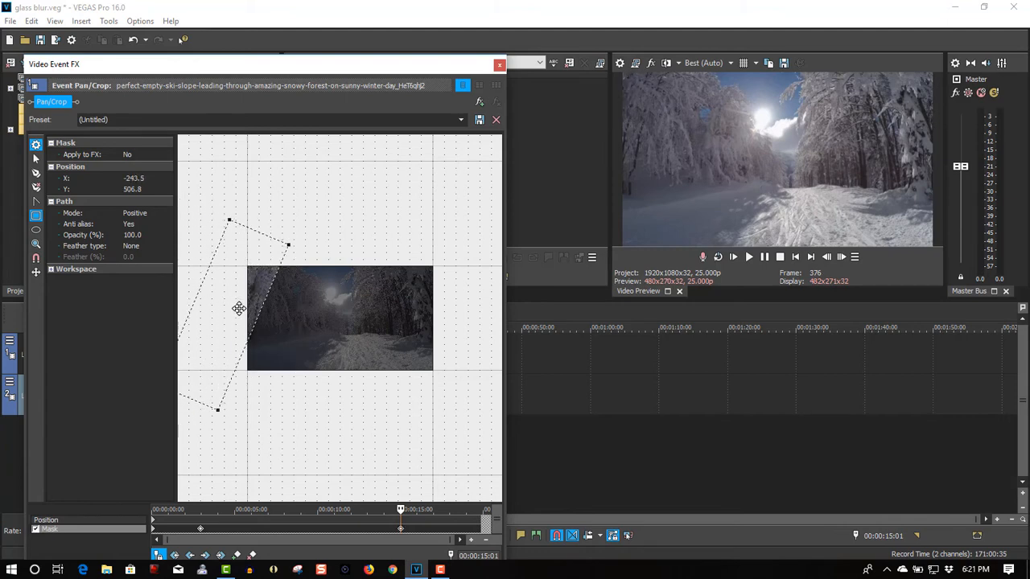
{"action": "left_click_drag", "start_coordinate": [239, 308], "coordinate": [281, 314]}
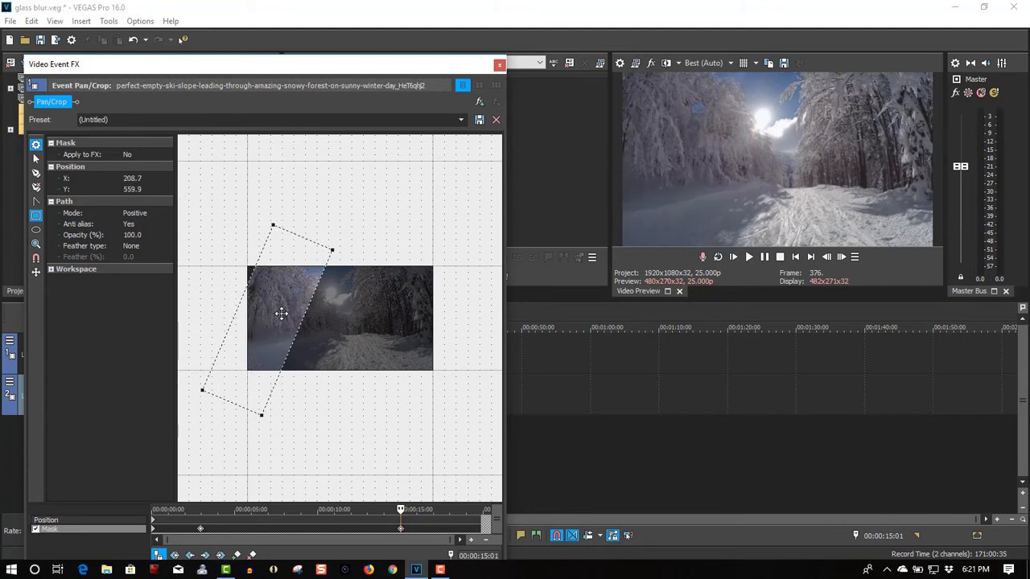
{"action": "left_click_drag", "start_coordinate": [281, 314], "coordinate": [350, 317]}
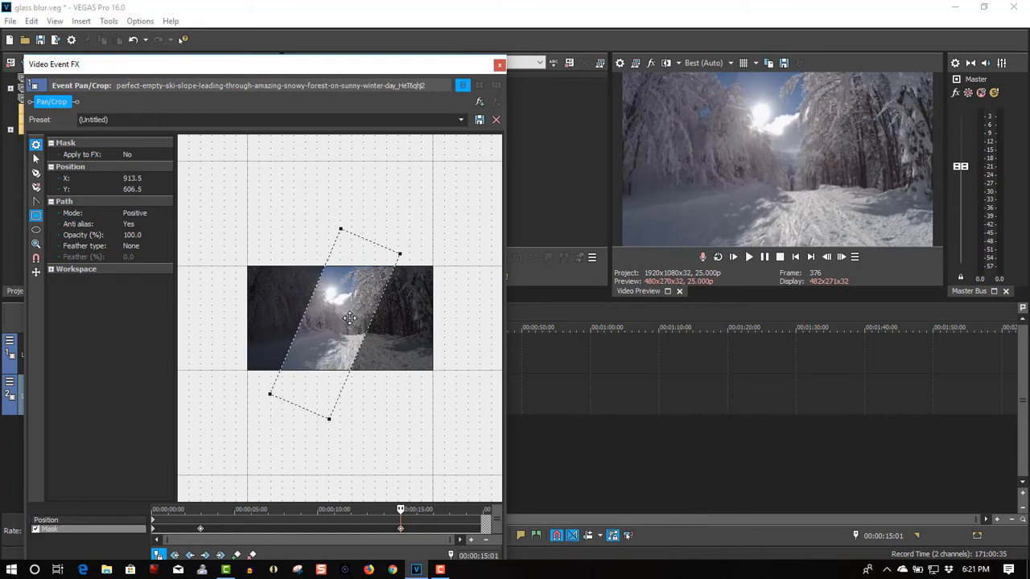
{"action": "left_click_drag", "start_coordinate": [350, 317], "coordinate": [423, 324]}
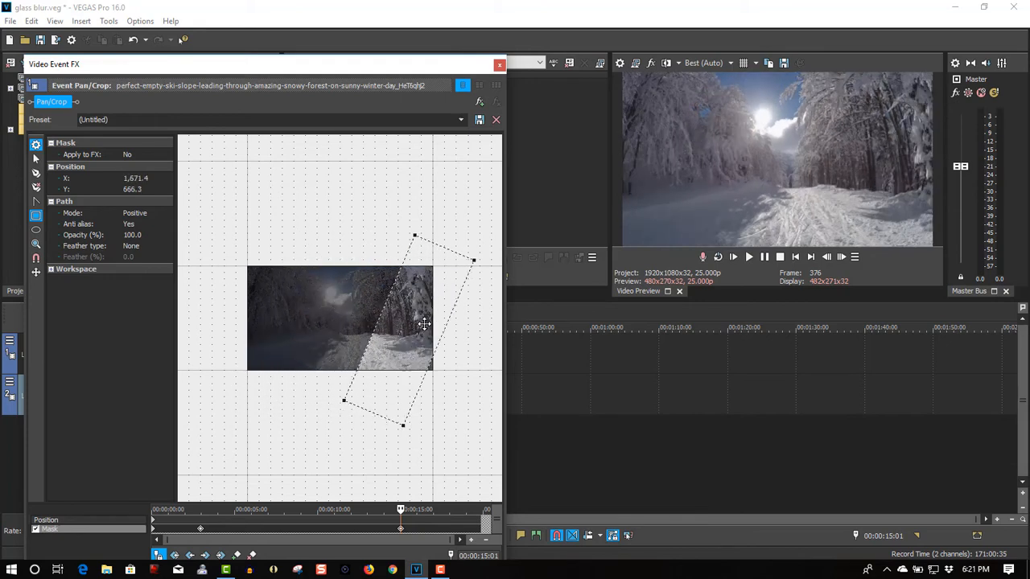
{"action": "left_click_drag", "start_coordinate": [424, 324], "coordinate": [484, 331]}
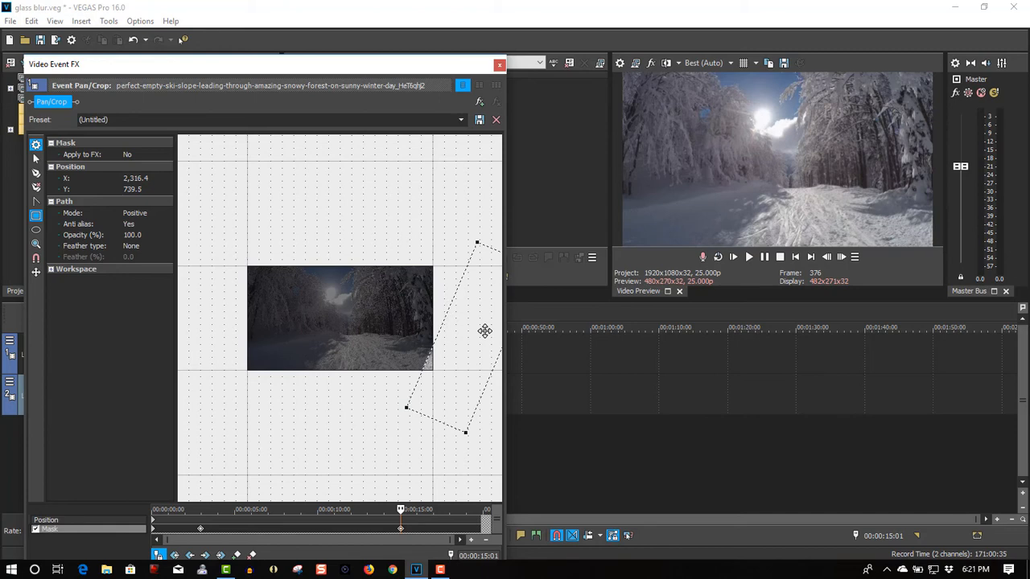
{"action": "left_click_drag", "start_coordinate": [484, 331], "coordinate": [513, 333]}
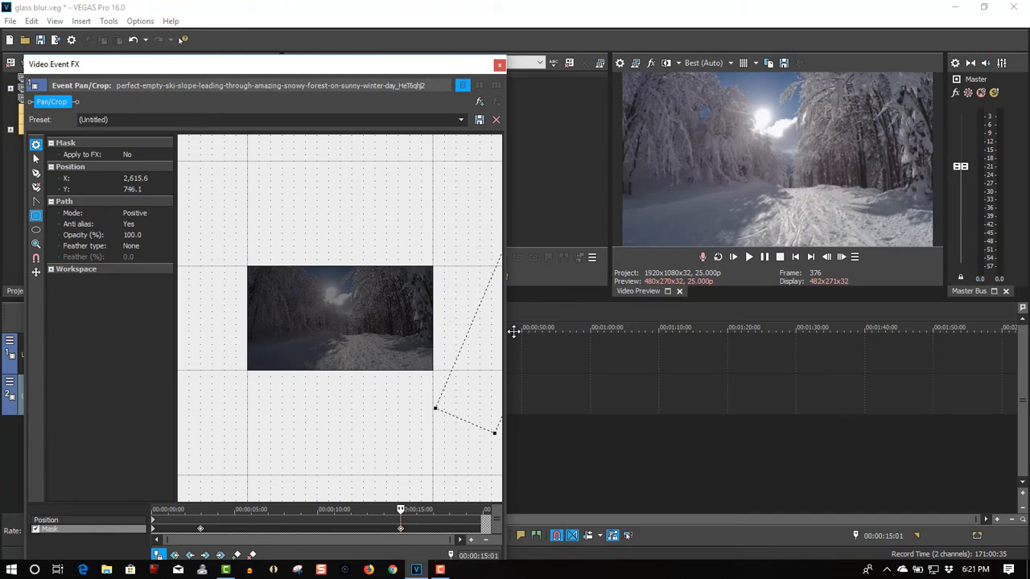
{"action": "left_click", "coordinate": [497, 119]}
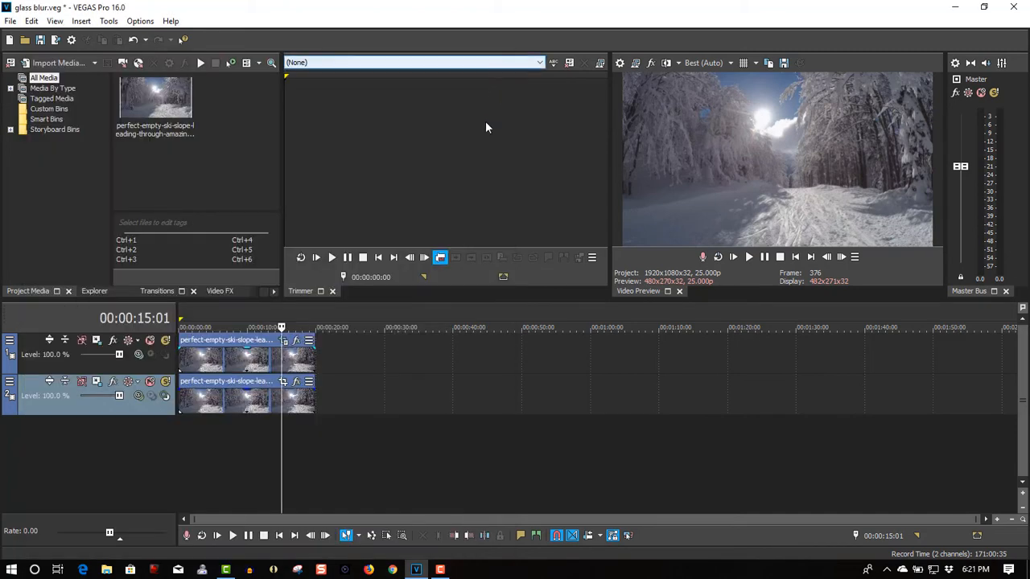
Scroll the Video FX plug-in list and select Gaussian Blur to show its presets.
{"action": "left_click", "coordinate": [794, 256]}
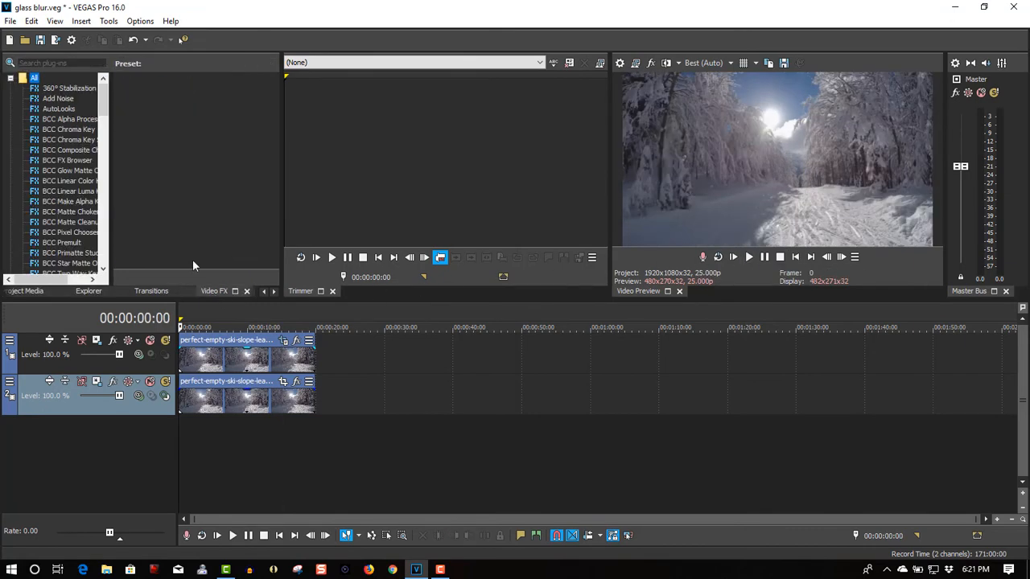
{"action": "scroll", "scroll_direction": "down", "scroll_amount": 3}
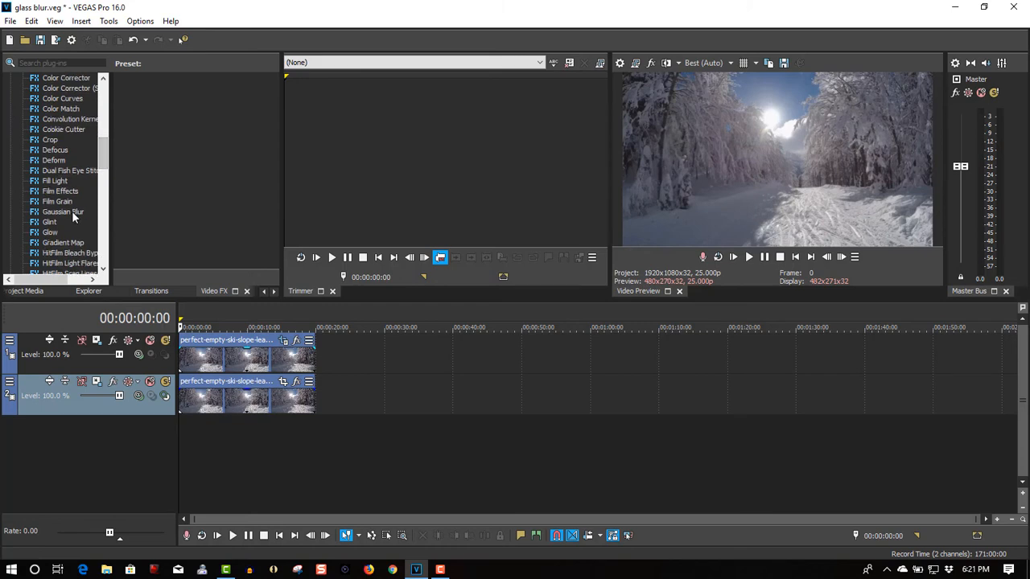
{"action": "left_click", "coordinate": [62, 211]}
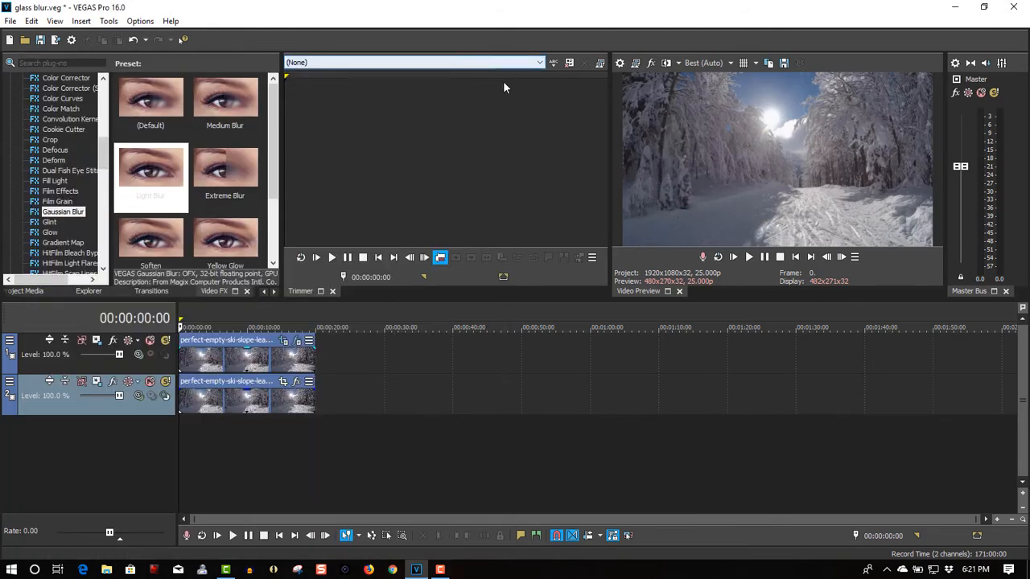
{"action": "mouse_move", "coordinate": [748, 257]}
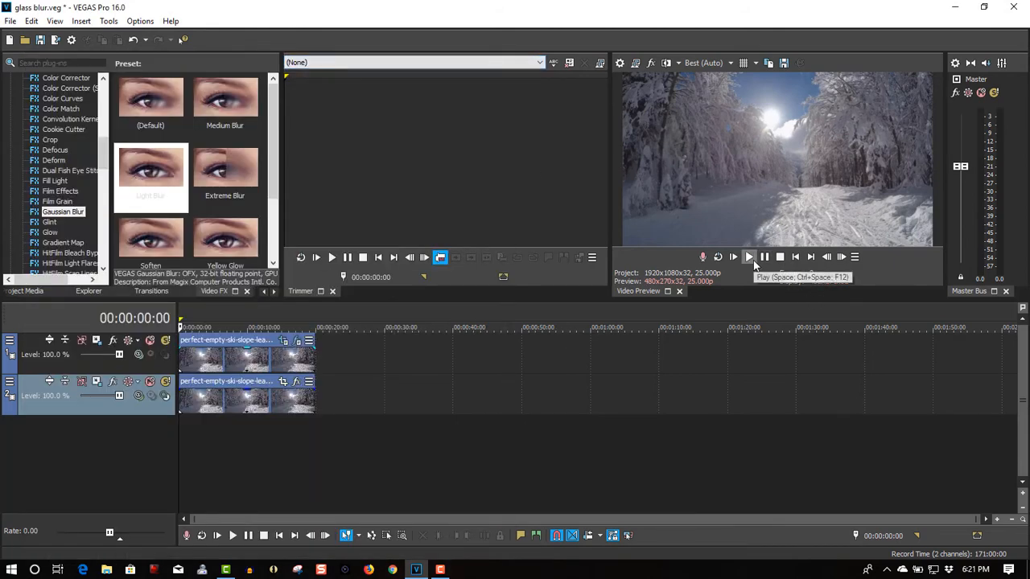
Play the preview to review the blurred mask sweep, pausing around nine seconds.
{"action": "left_click", "coordinate": [748, 257]}
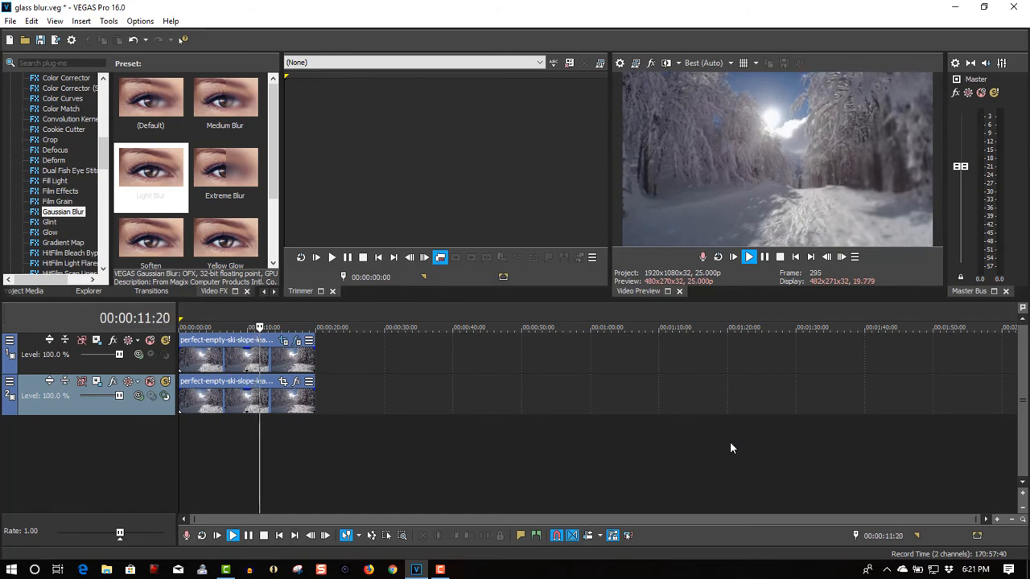
{"action": "left_click", "coordinate": [795, 257]}
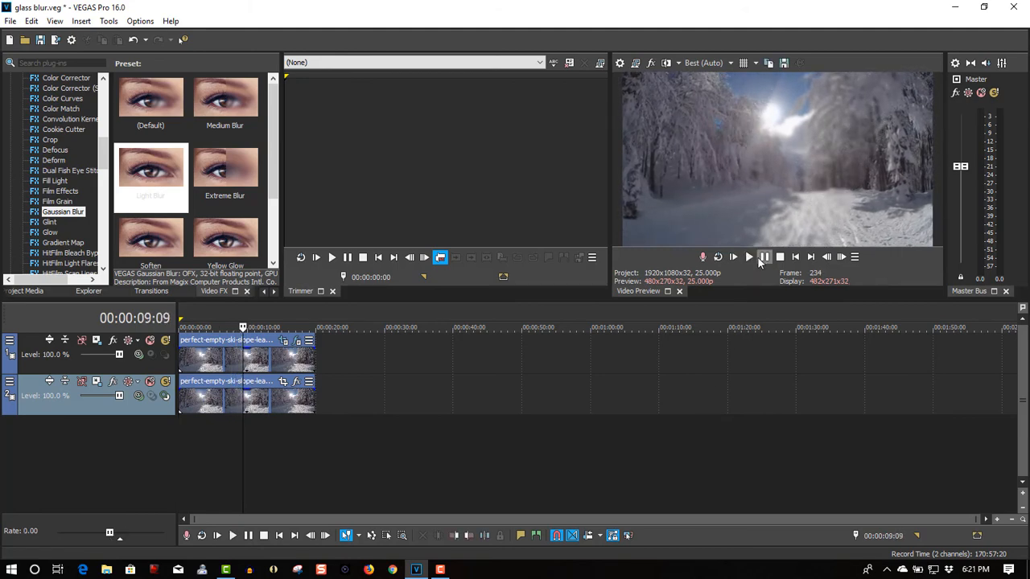
{"action": "mouse_move", "coordinate": [764, 257]}
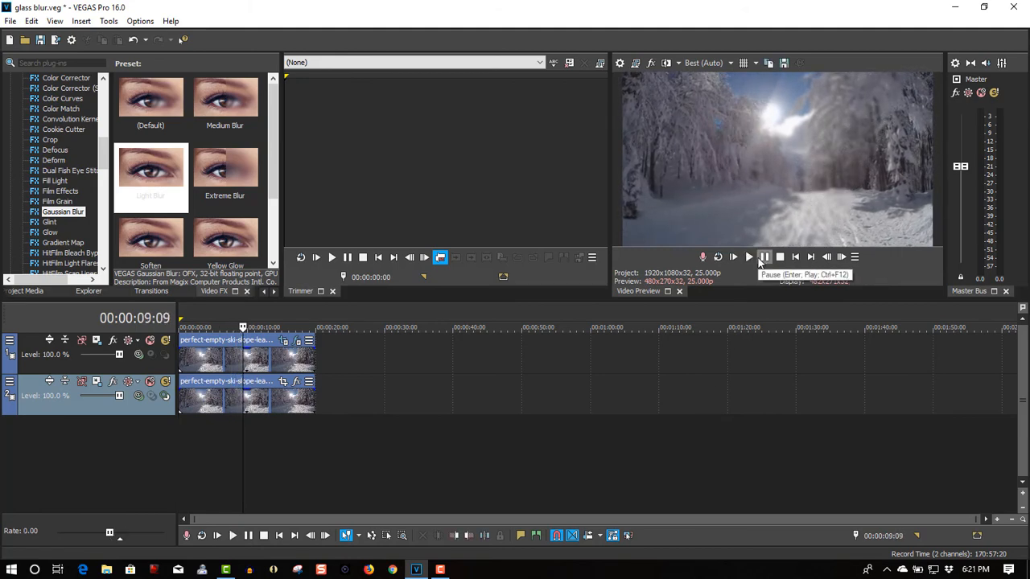